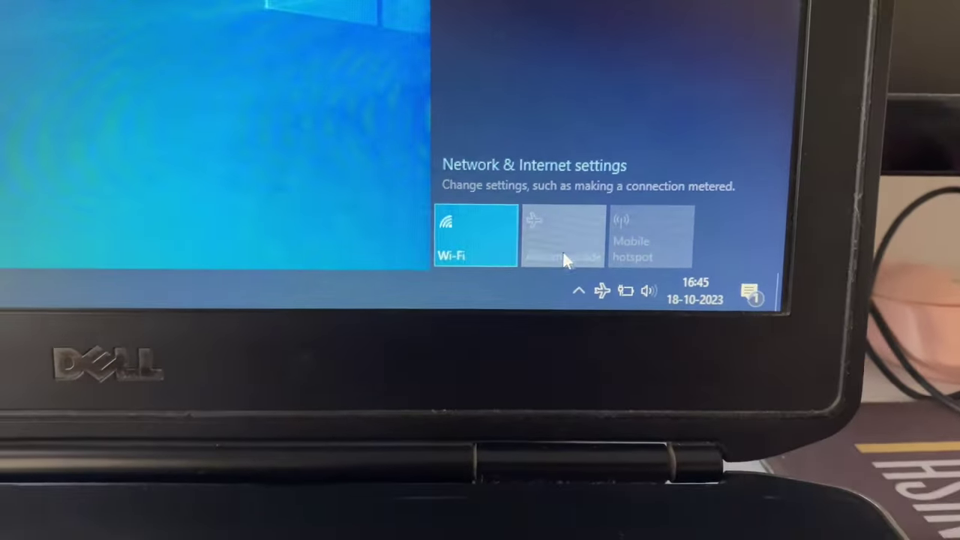
Switch the Wi-Fi tile off in the network flyout and close the panel
{"action": "left_click", "coordinate": [473, 236]}
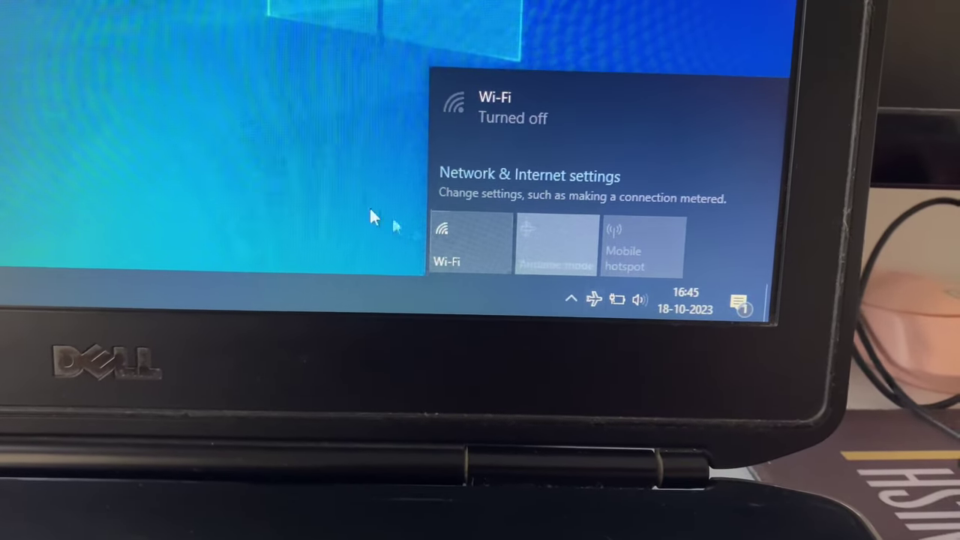
{"action": "left_click", "coordinate": [557, 244]}
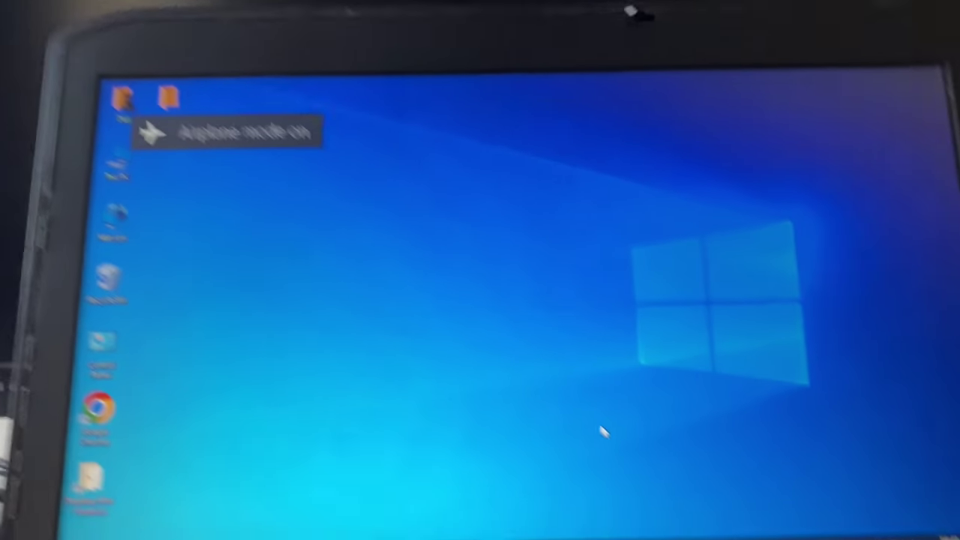